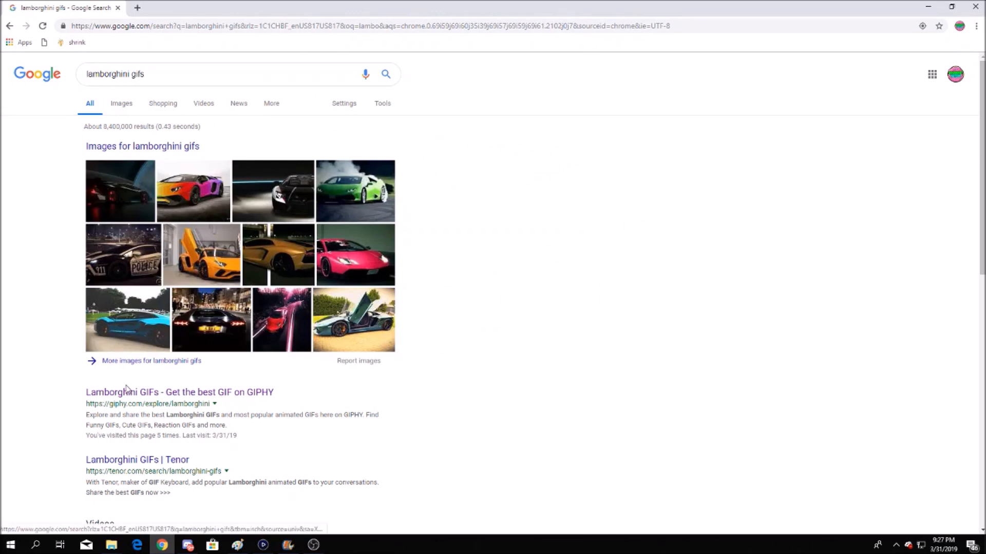
Save the dark 3D Lamborghini GIF from Giphy's results to the desktop as giphy.
{"action": "left_click", "coordinate": [179, 392]}
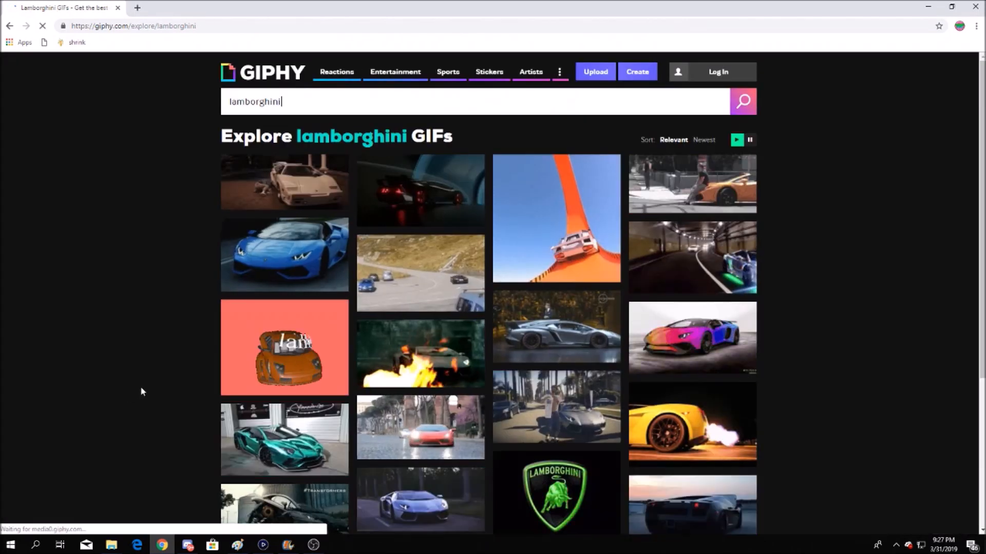
{"action": "left_click", "coordinate": [420, 191]}
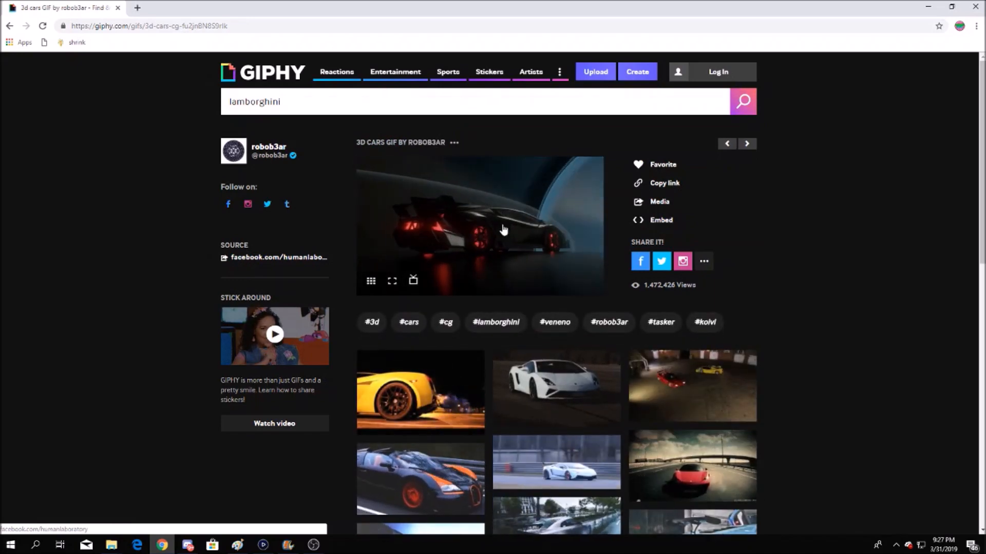
{"action": "right_click", "coordinate": [503, 229]}
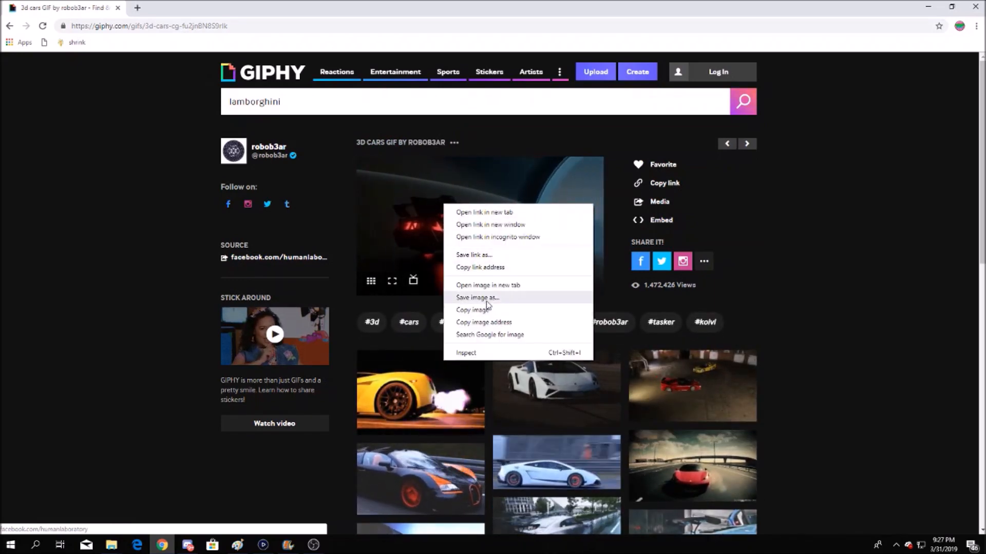
{"action": "left_click", "coordinate": [477, 297]}
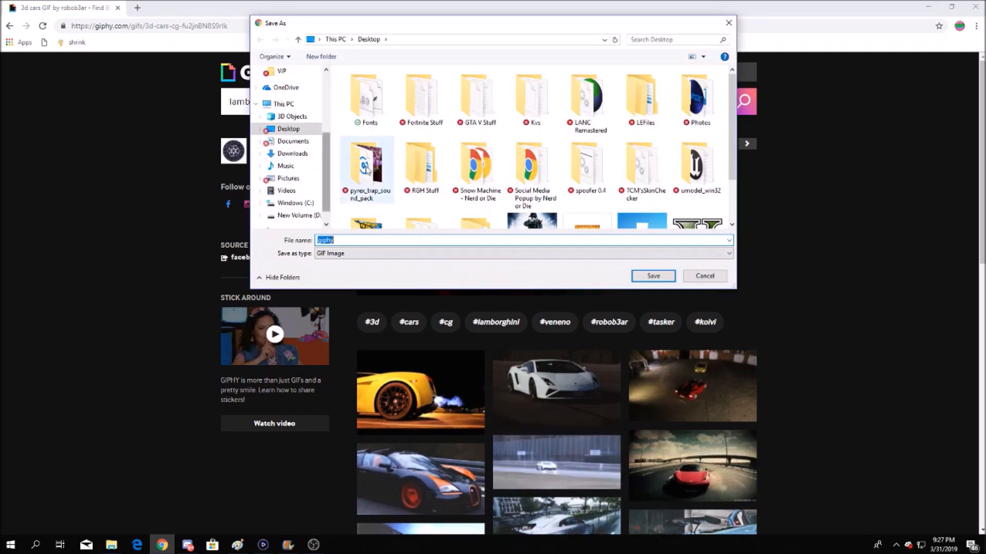
{"action": "left_click", "coordinate": [652, 276]}
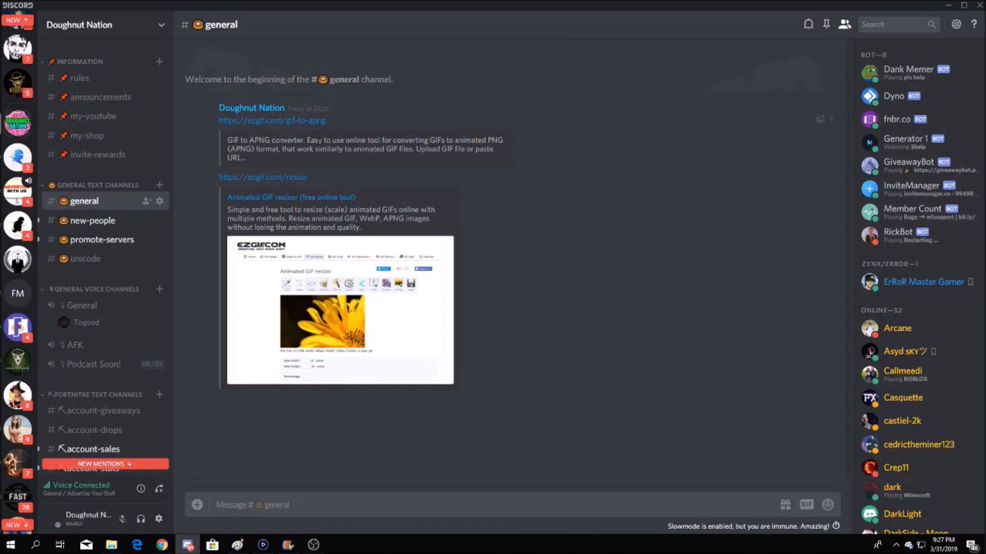
Open the ezgif GIF-to-APNG link shared in the Discord channel in the browser.
{"action": "right_click", "coordinate": [272, 120]}
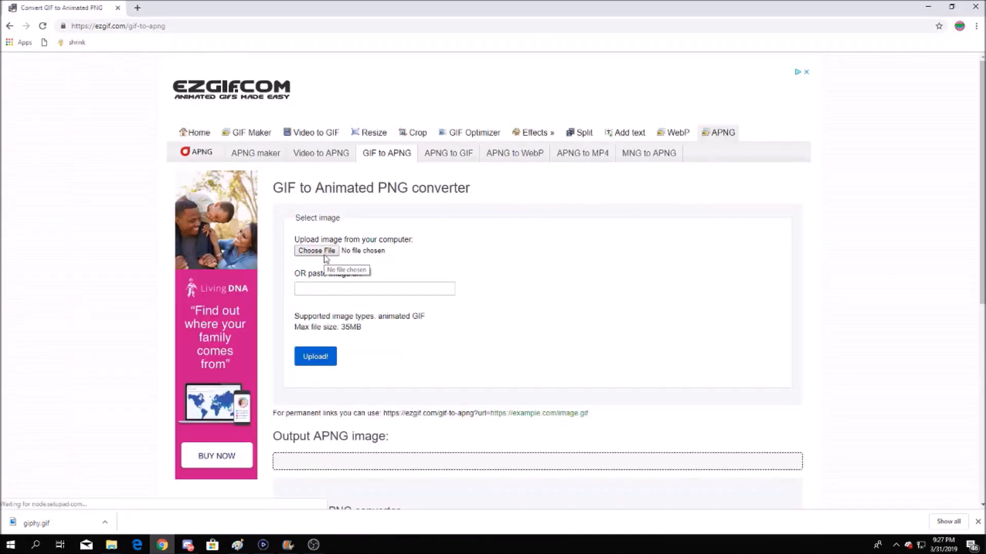
Upload giphy.gif to ezgif's GIF-to-APNG converter.
{"action": "left_click", "coordinate": [317, 250]}
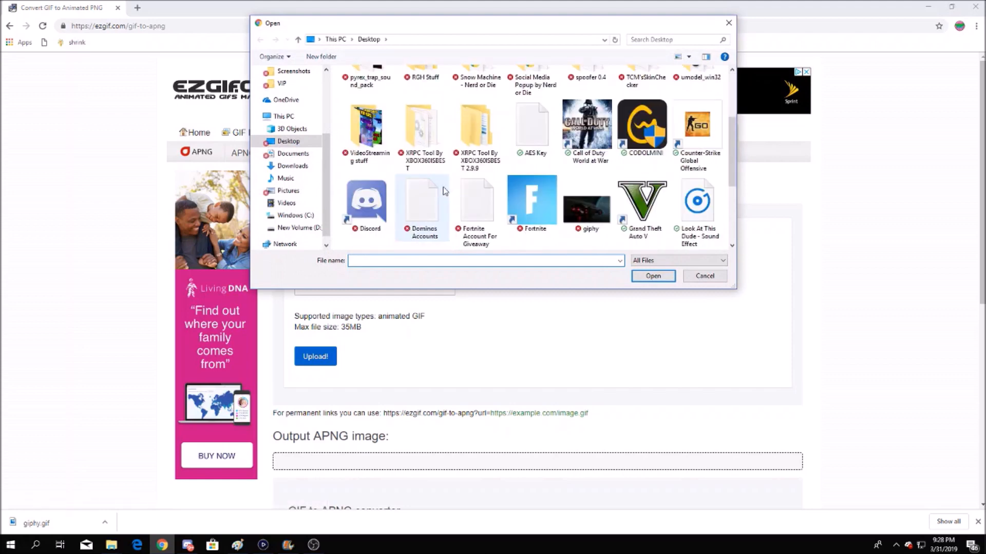
{"action": "scroll", "scroll_direction": "down", "scroll_amount": 3}
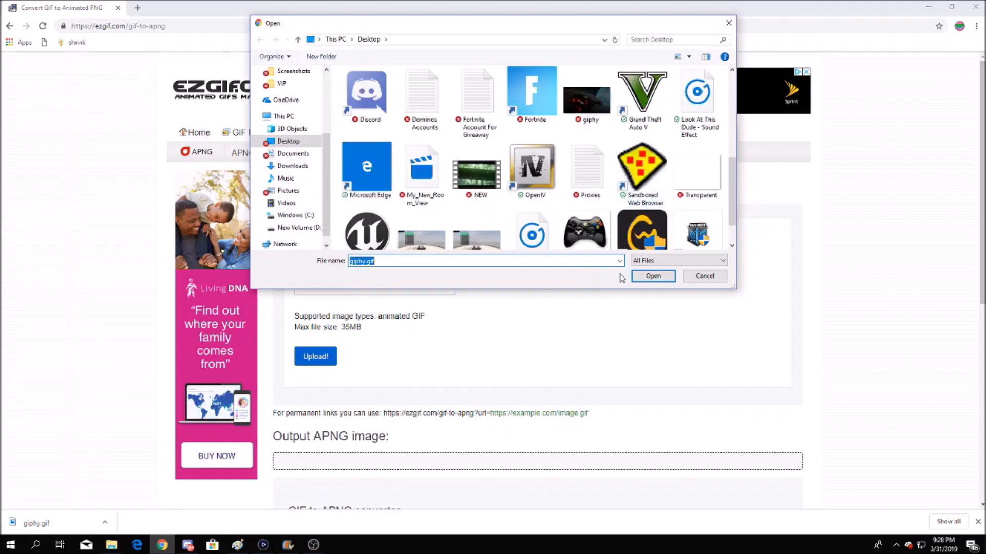
{"action": "left_click", "coordinate": [652, 275]}
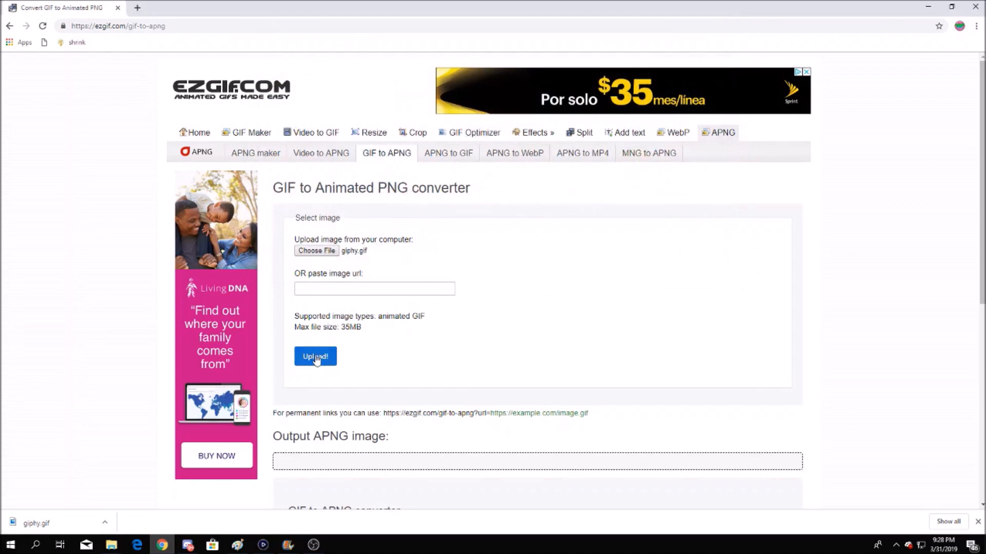
{"action": "left_click", "coordinate": [315, 356]}
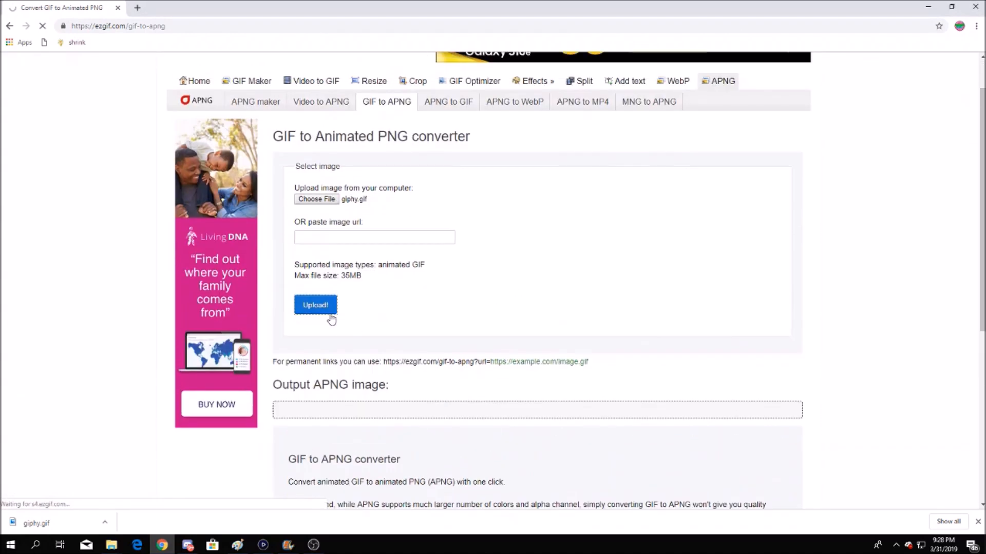
{"action": "left_click", "coordinate": [316, 305]}
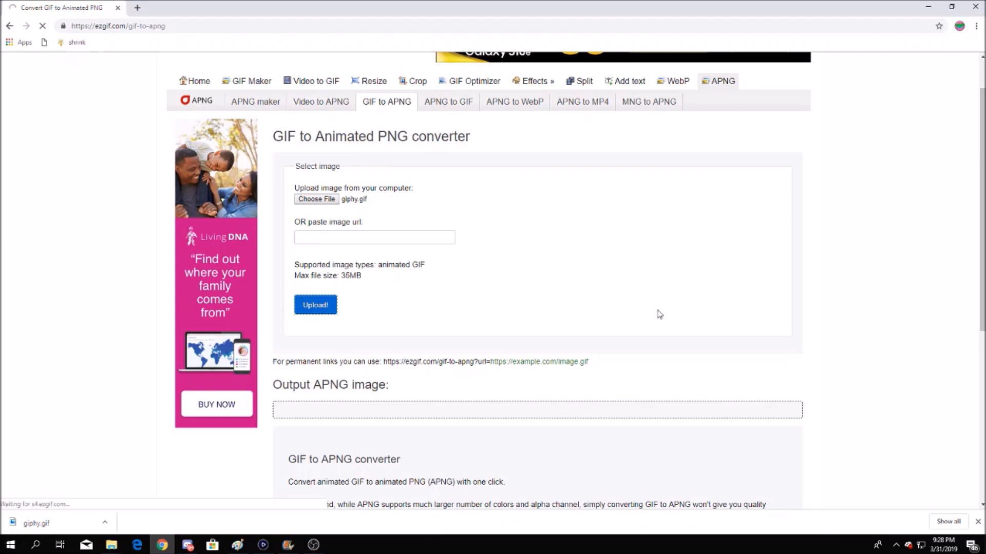
{"action": "mouse_move", "coordinate": [544, 269]}
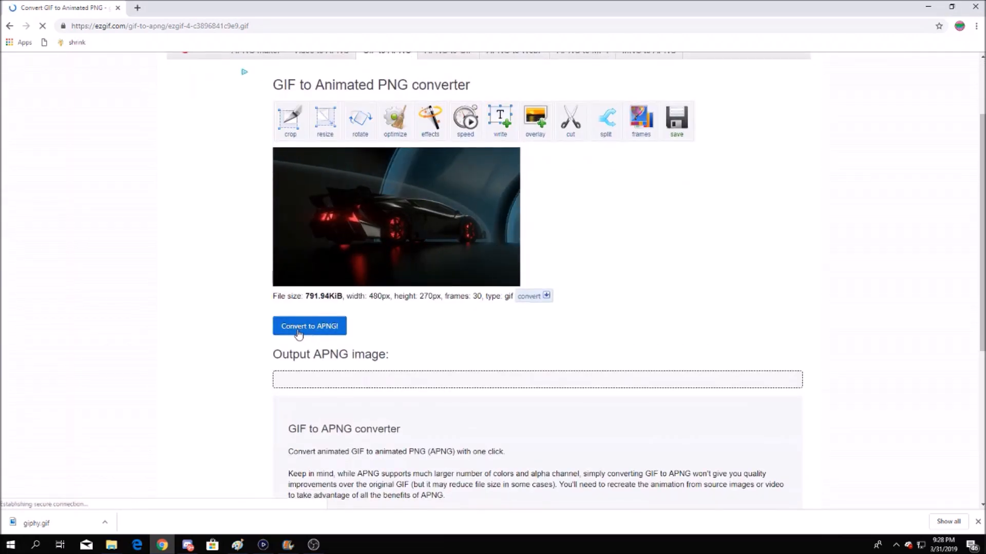
Convert the upload to animated PNG and save it as picturename.gif.
{"action": "left_click", "coordinate": [309, 326]}
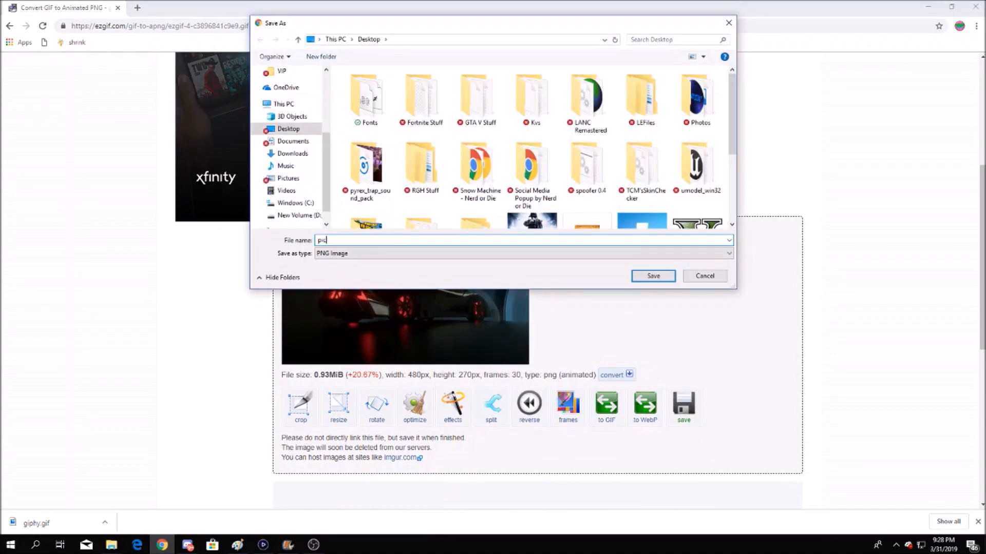
{"action": "type", "text": "picturename.gif"}
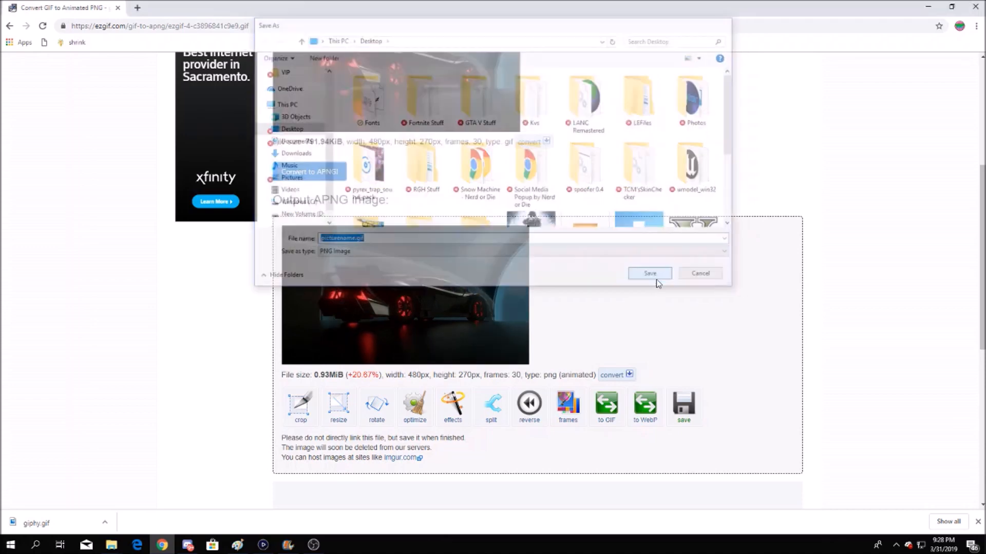
{"action": "left_click", "coordinate": [650, 272]}
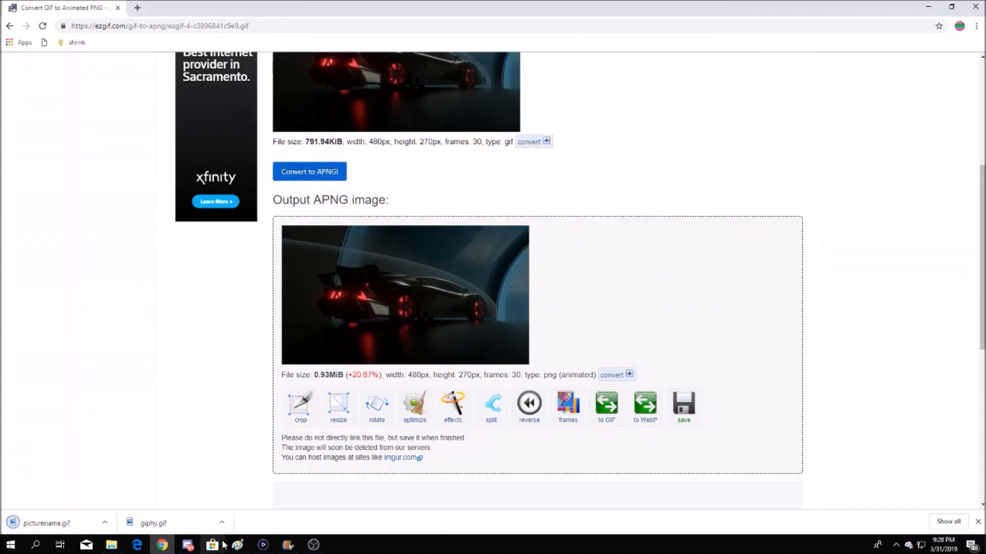
{"action": "left_click", "coordinate": [187, 545]}
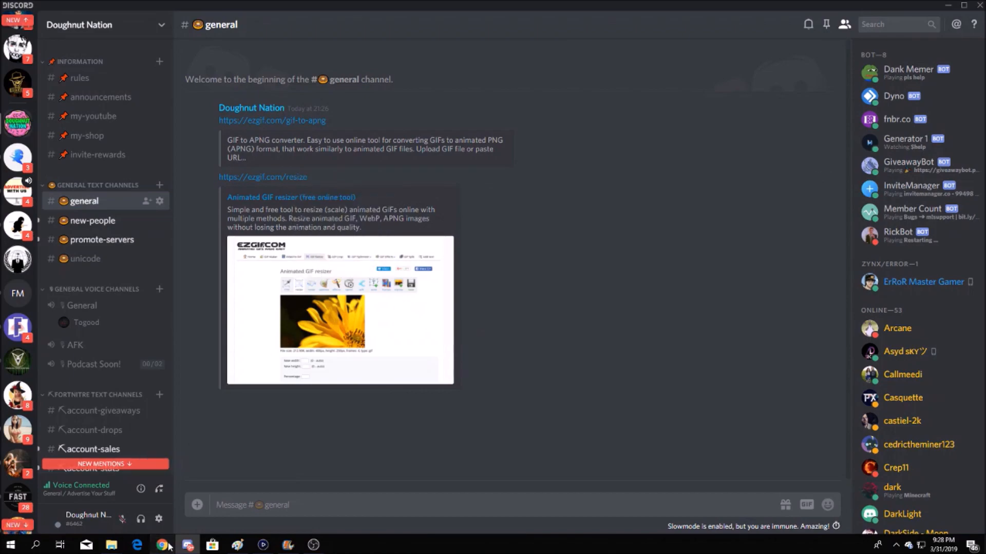
Load ezgif.com/resize in a new tab and upload the picture file.
{"action": "left_click", "coordinate": [162, 544]}
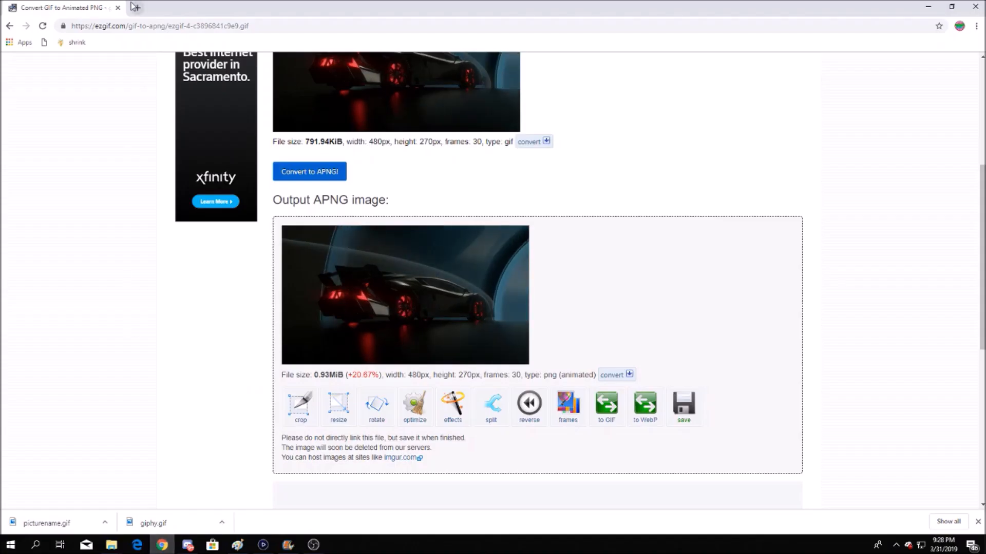
{"action": "left_click", "coordinate": [260, 8]}
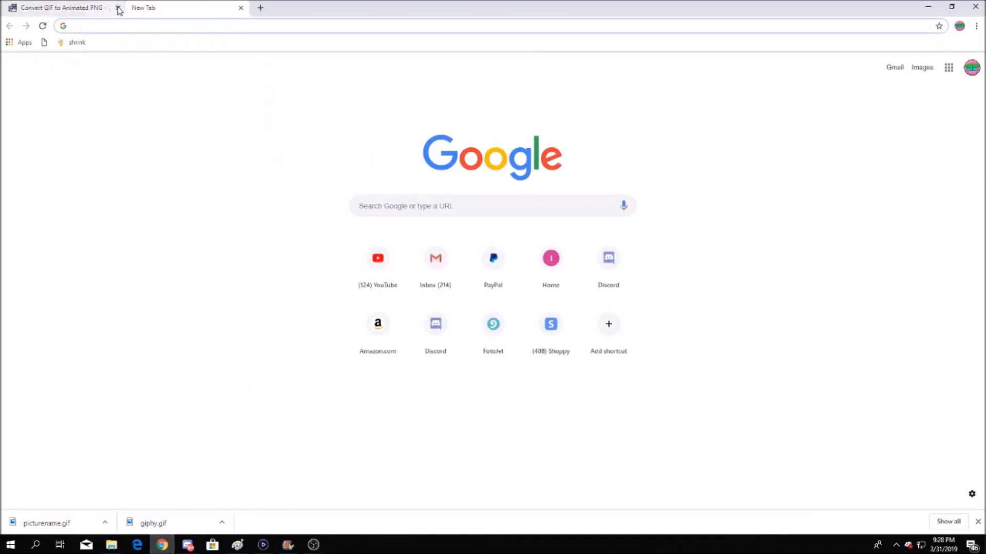
{"action": "type", "text": "https://ezgif.com/resize"}
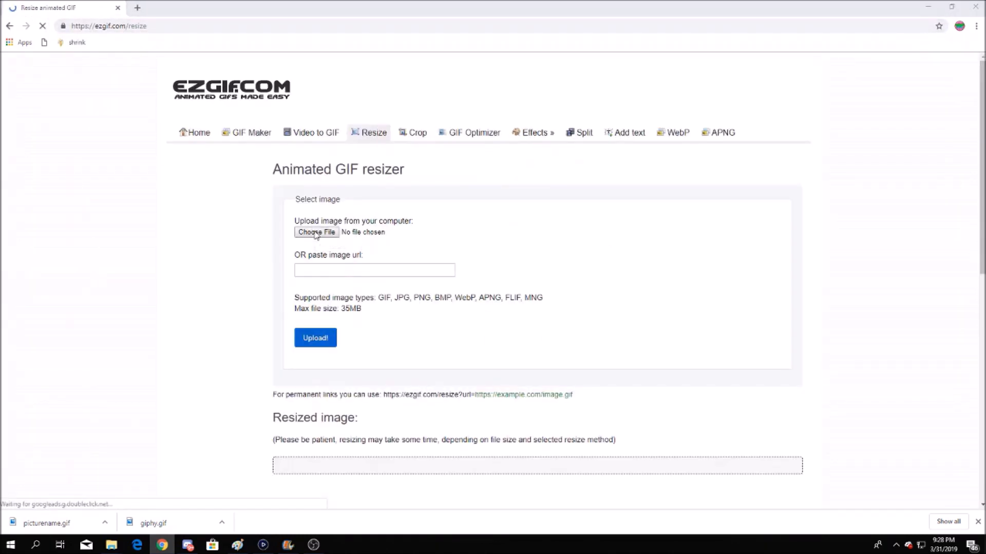
{"action": "left_click", "coordinate": [316, 232]}
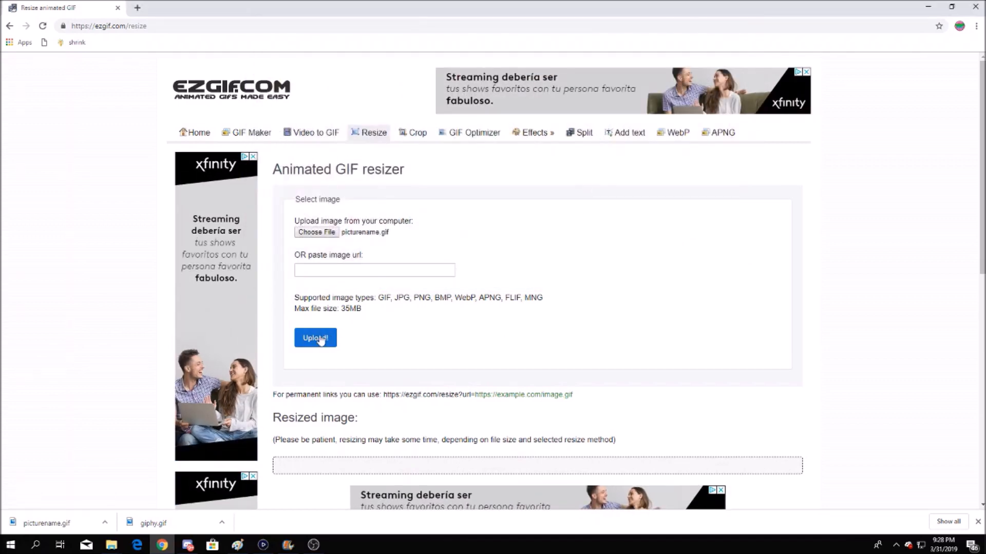
{"action": "left_click", "coordinate": [314, 338]}
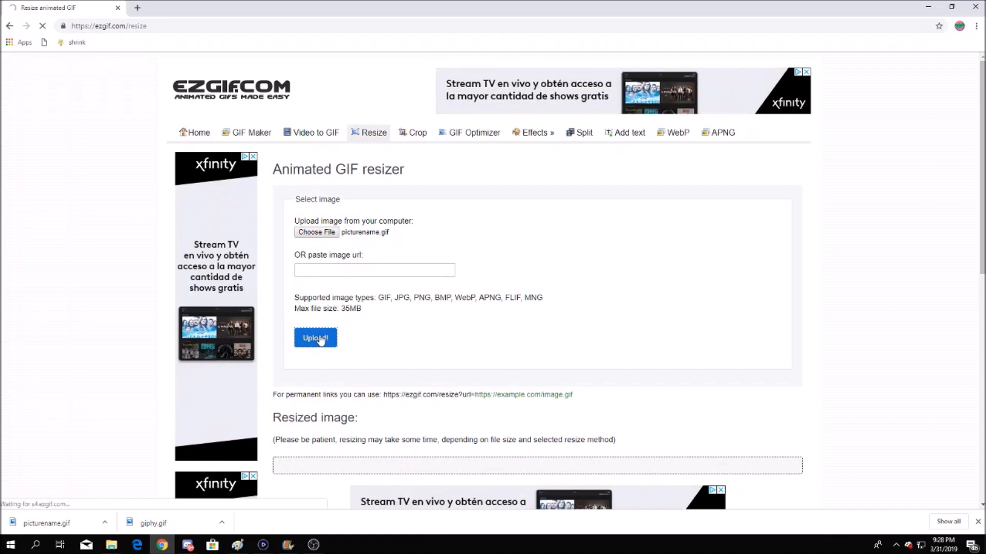
{"action": "left_click", "coordinate": [315, 338]}
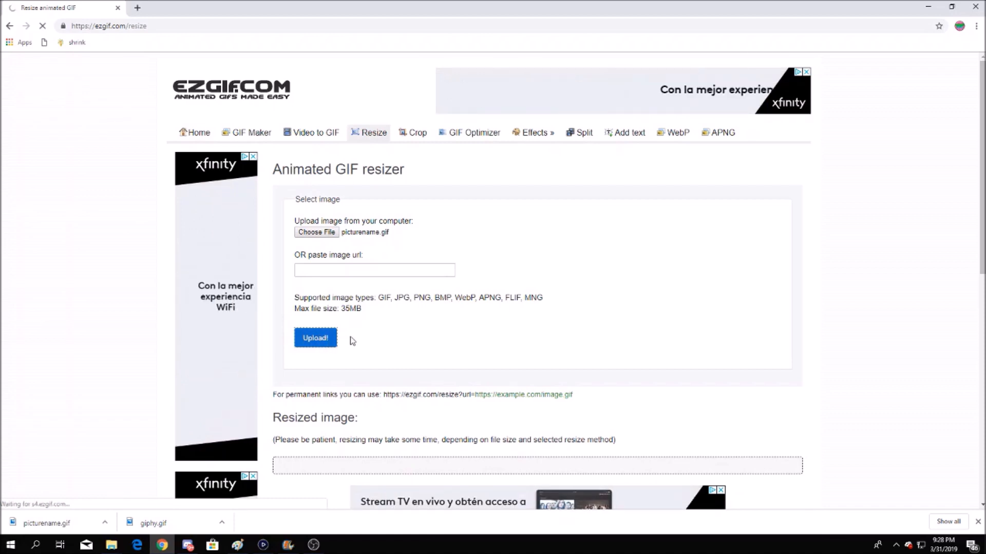
{"action": "left_click", "coordinate": [314, 338]}
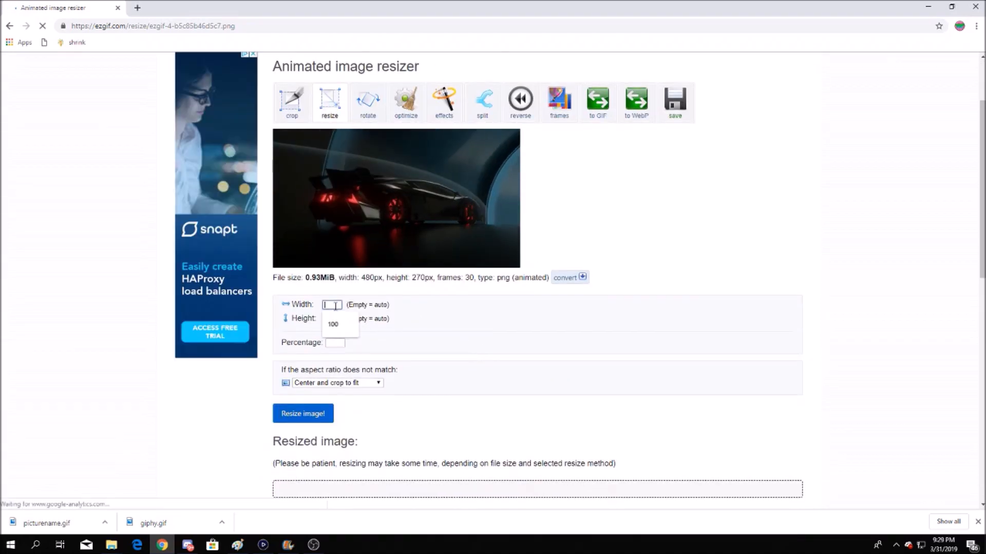
Resize the image to 100×100 and save the result as picture.gif.
{"action": "type", "text": "100"}
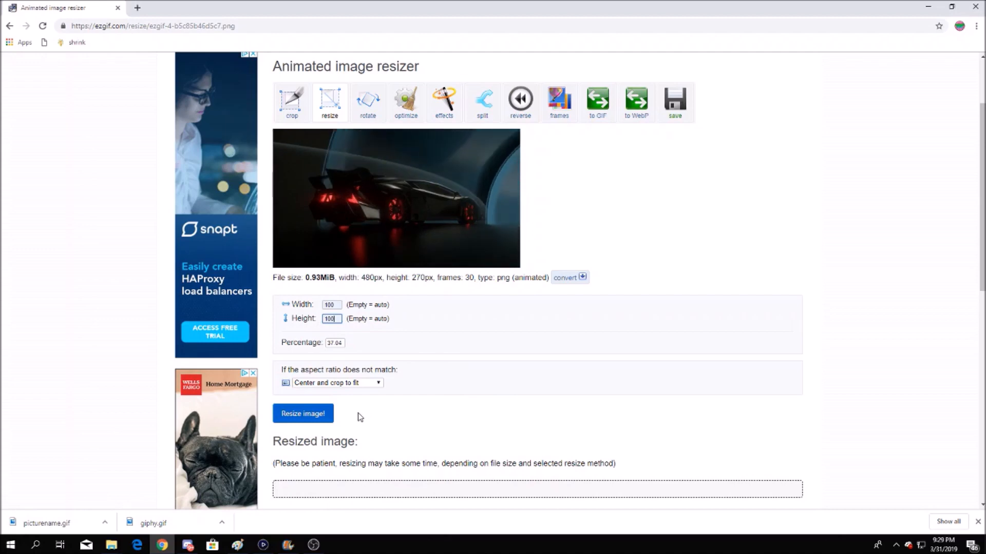
{"action": "left_click", "coordinate": [302, 414]}
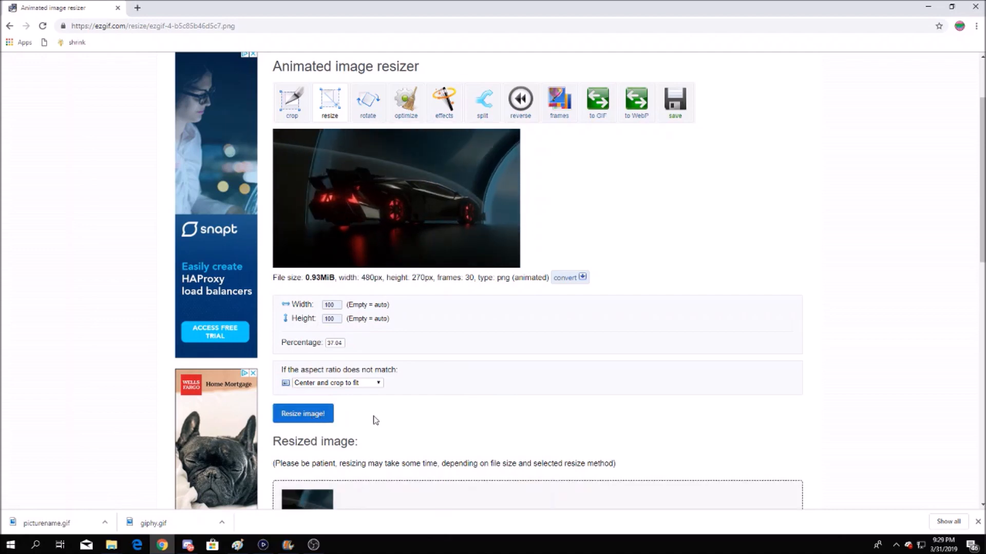
{"action": "right_click", "coordinate": [307, 361]}
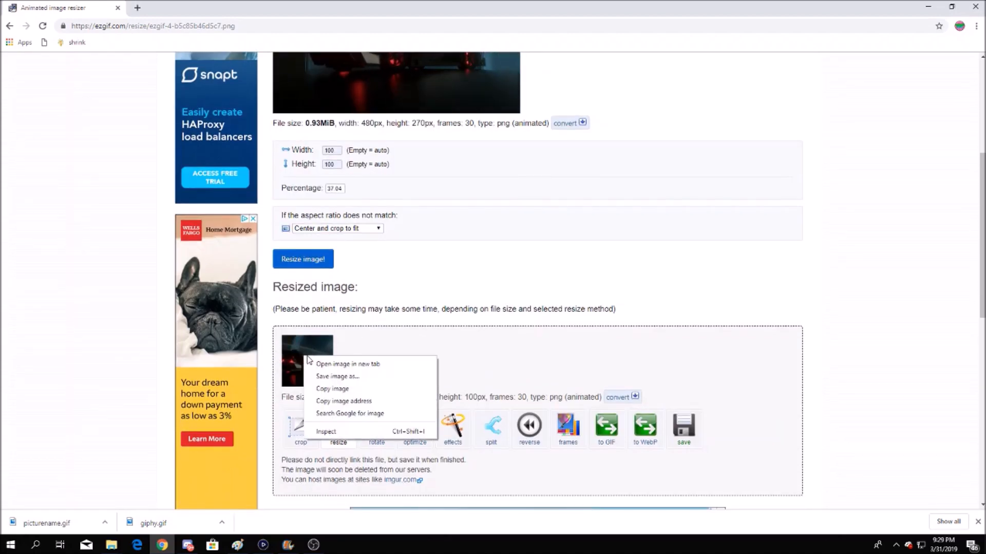
{"action": "left_click", "coordinate": [338, 376]}
{"action": "type", "text": "picture.gif"}
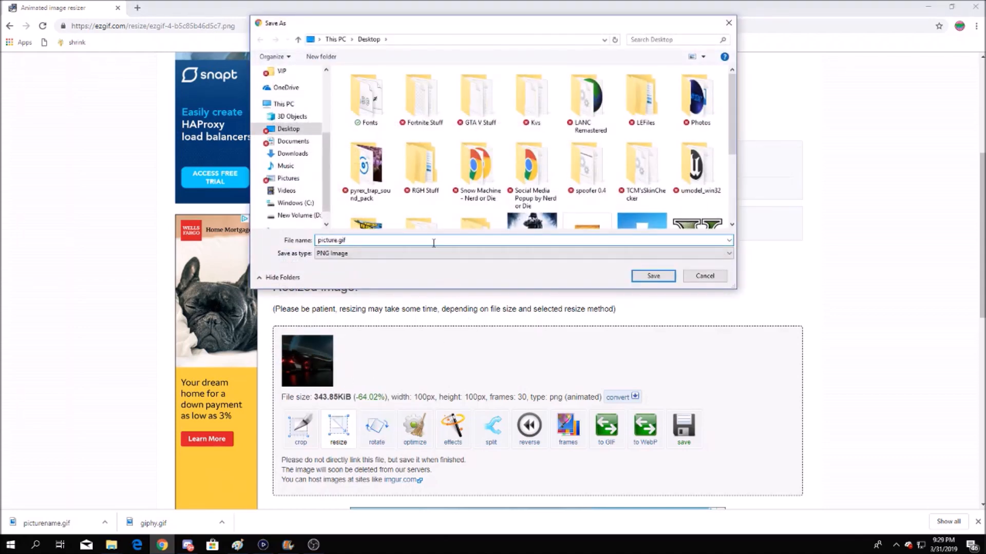
{"action": "left_click", "coordinate": [521, 254]}
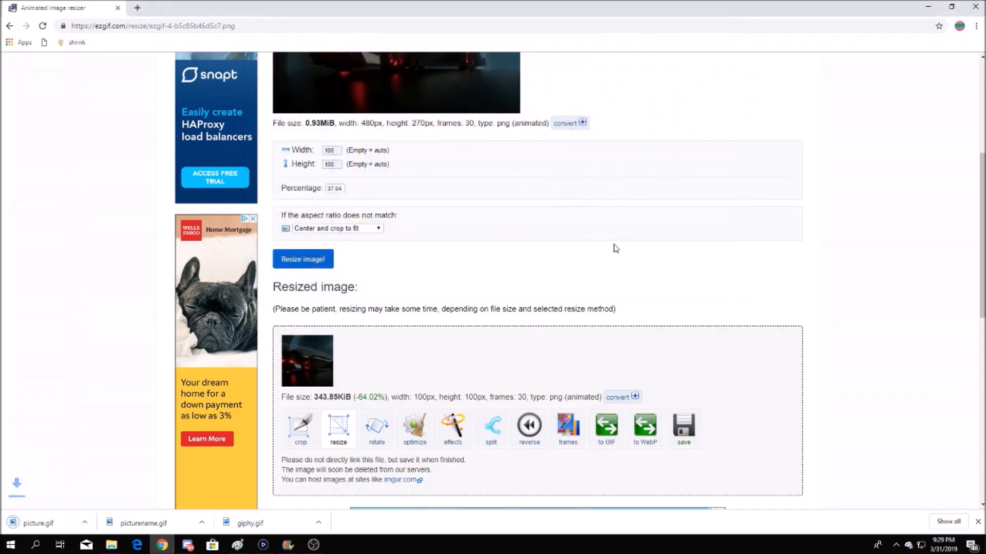
{"action": "scroll", "scroll_direction": "down", "scroll_amount": 3}
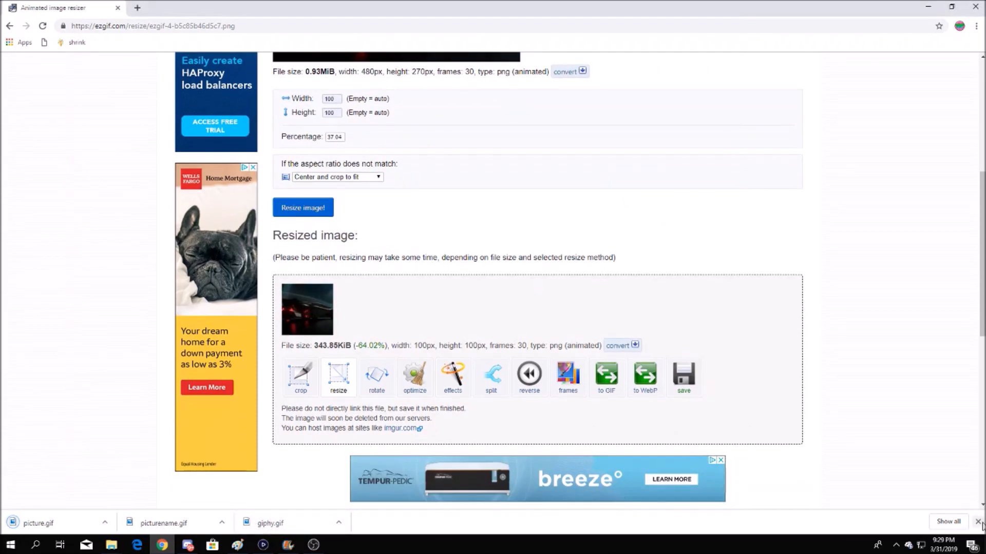
Dismiss the Chrome downloads bar and return to Discord's #general channel.
{"action": "left_click", "coordinate": [186, 544]}
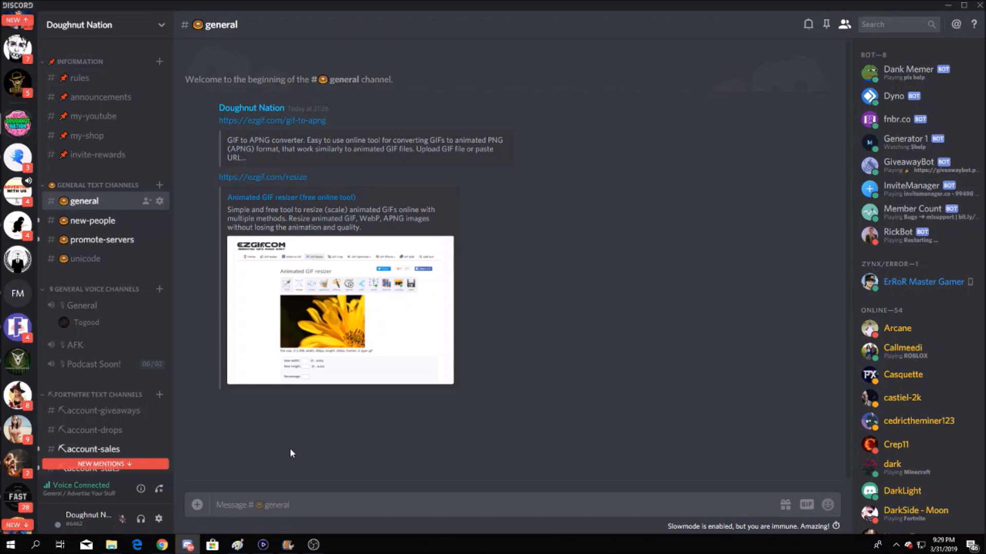
{"action": "mouse_move", "coordinate": [291, 451]}
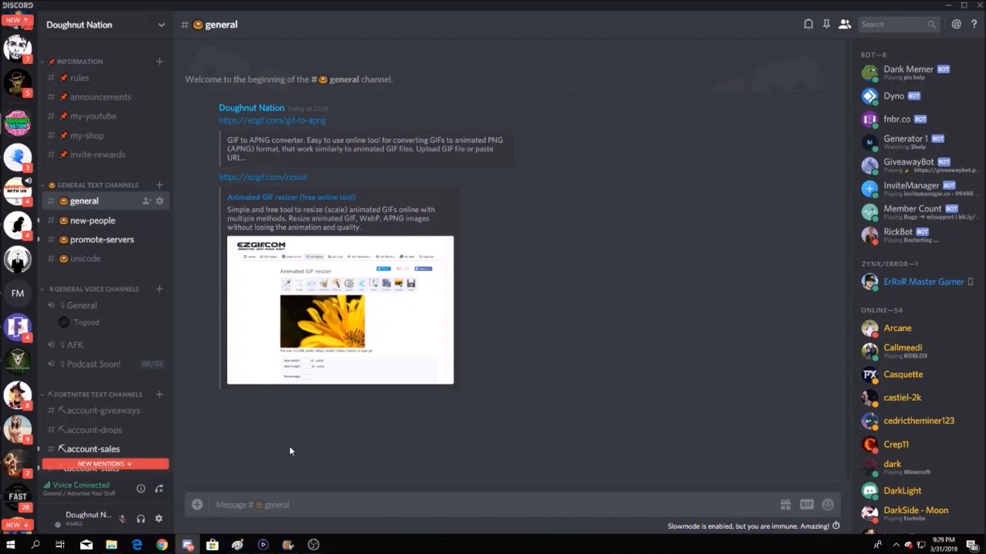
{"action": "mouse_move", "coordinate": [380, 460]}
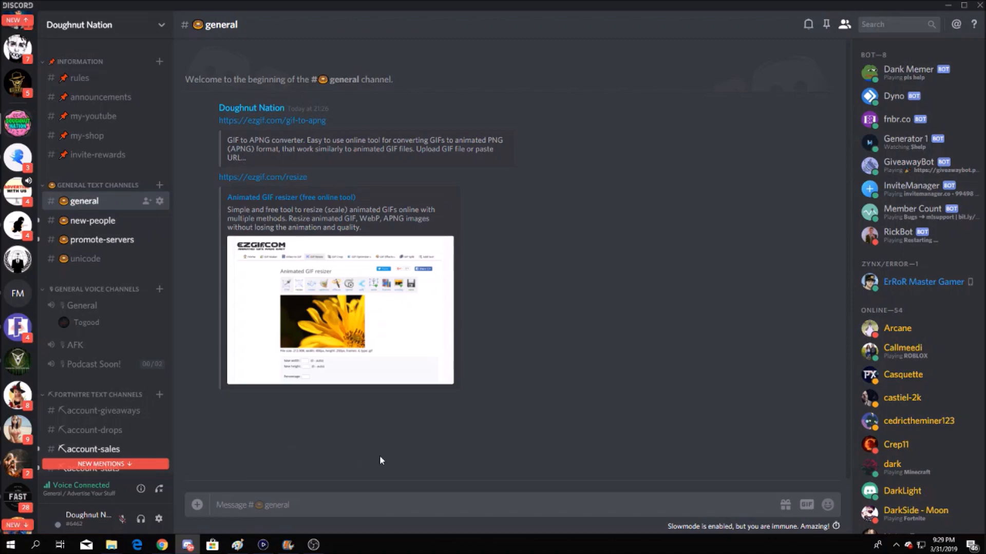
{"action": "mouse_move", "coordinate": [370, 462]}
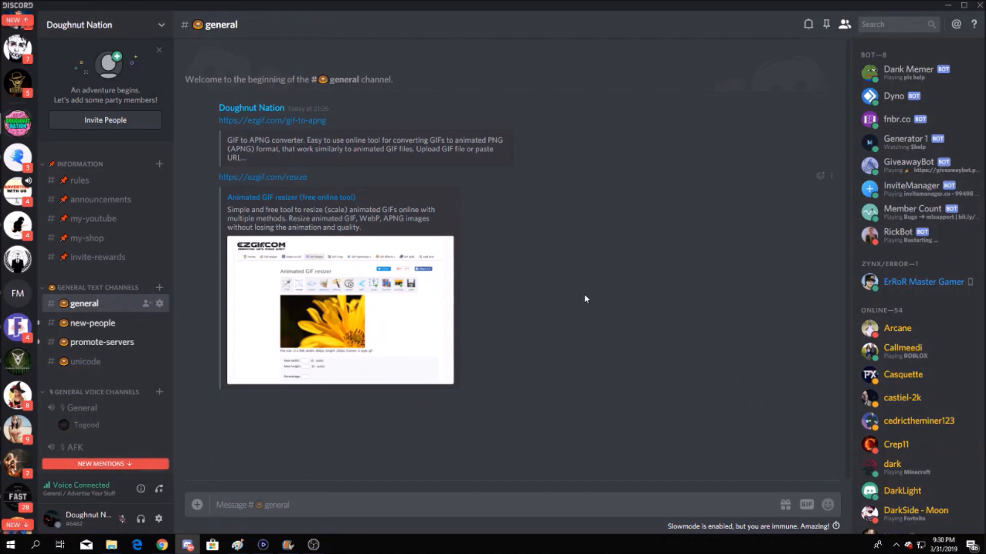
{"action": "mouse_move", "coordinate": [601, 297]}
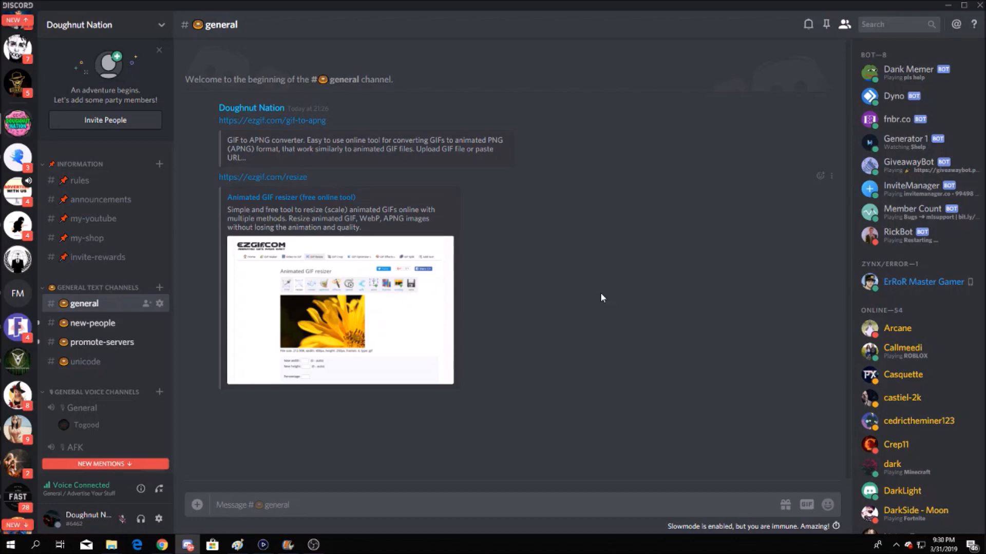
{"action": "mouse_move", "coordinate": [590, 298]}
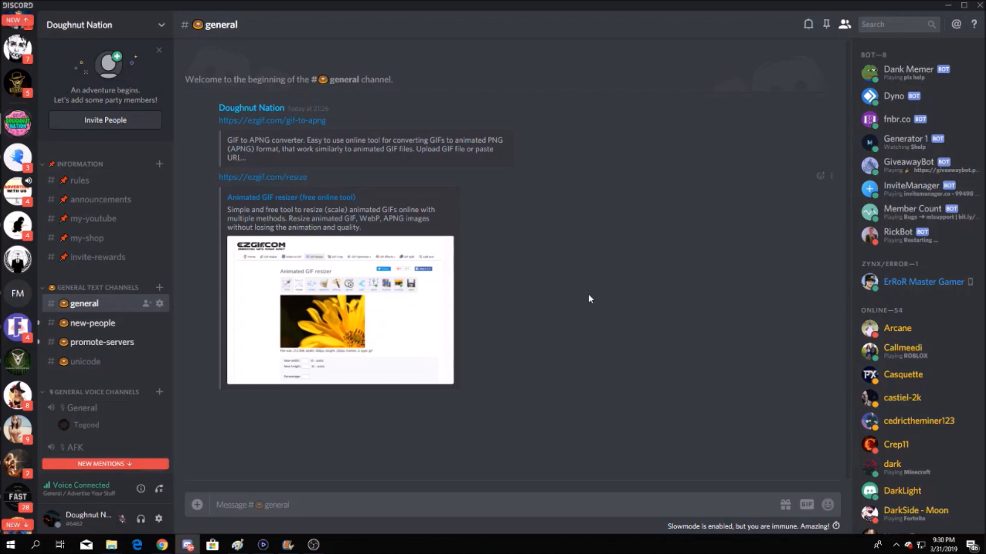
{"action": "mouse_move", "coordinate": [569, 397]}
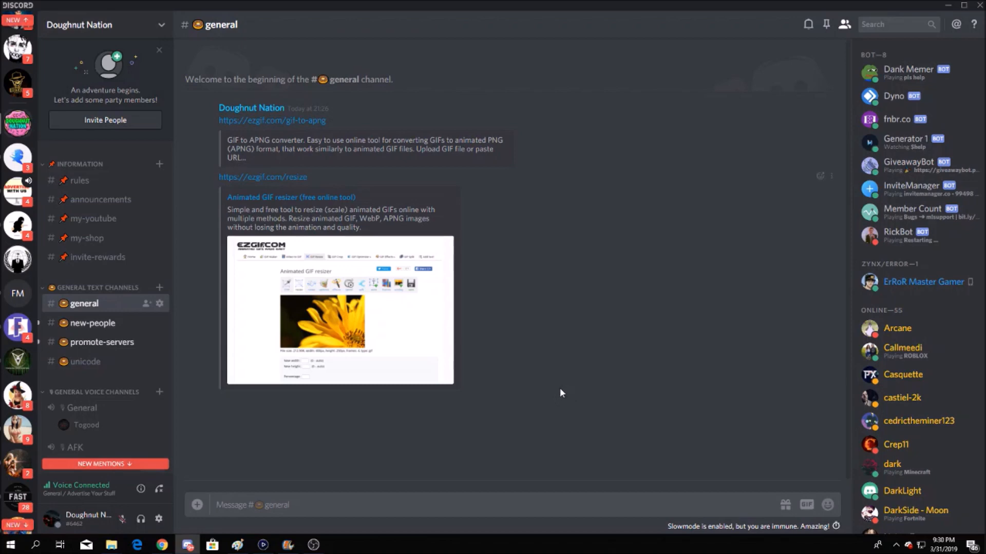
{"action": "mouse_move", "coordinate": [566, 408]}
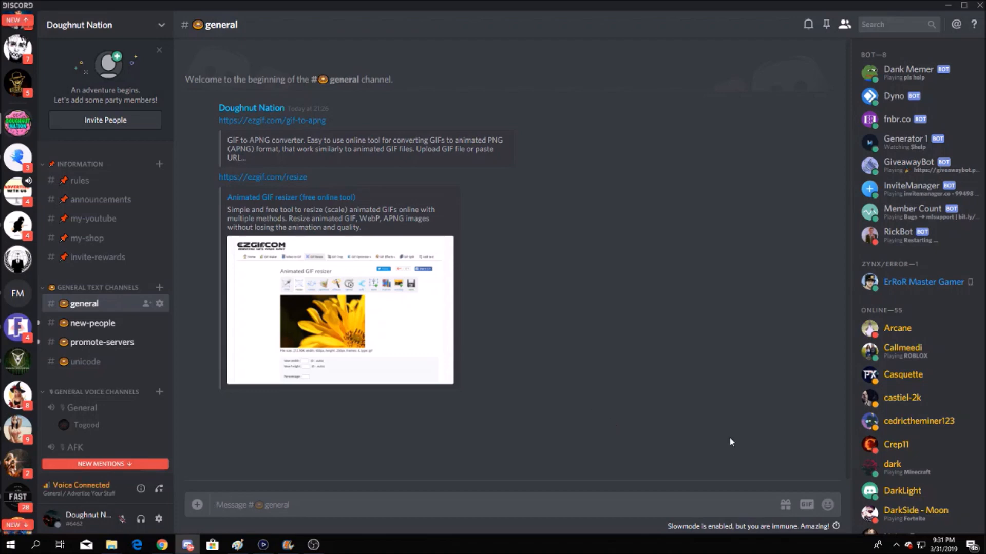
{"action": "mouse_move", "coordinate": [725, 437]}
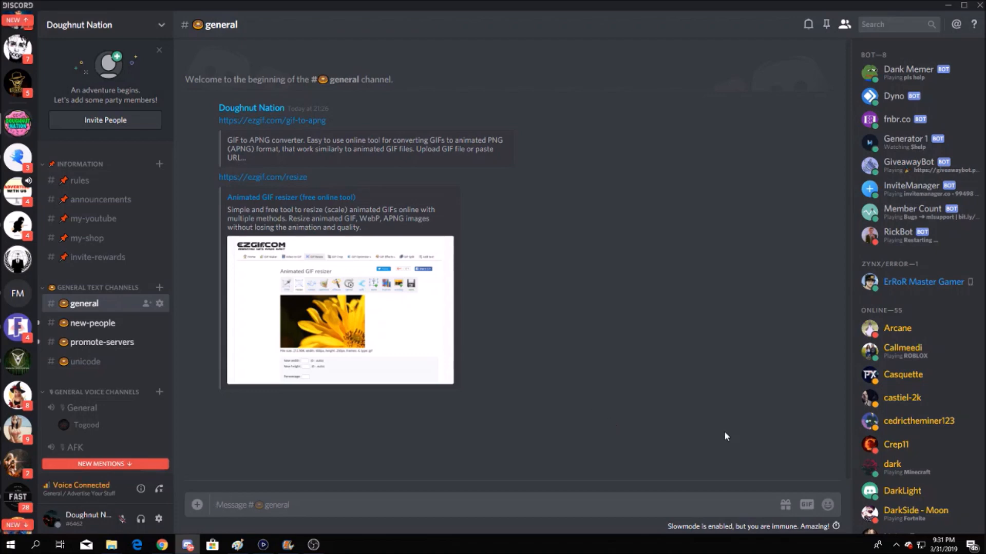